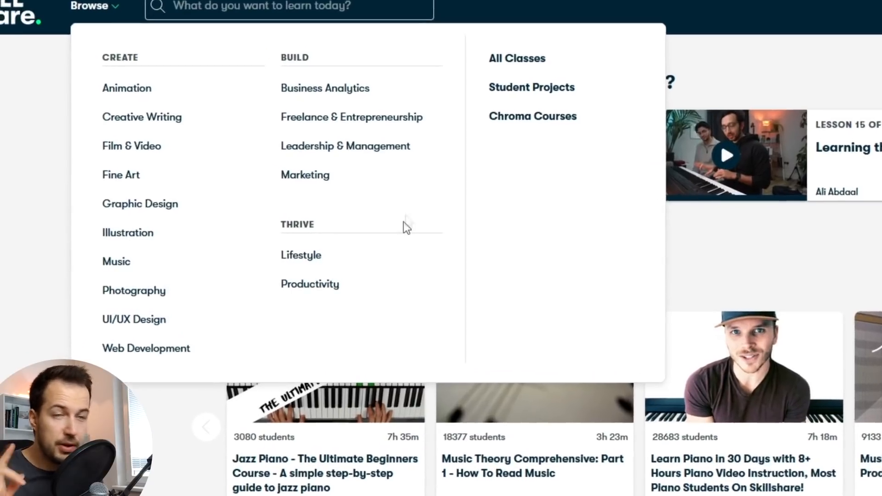
Step: Browse the Music category classes down to the Music Theory MIDI Grid course
left_click(116, 261)
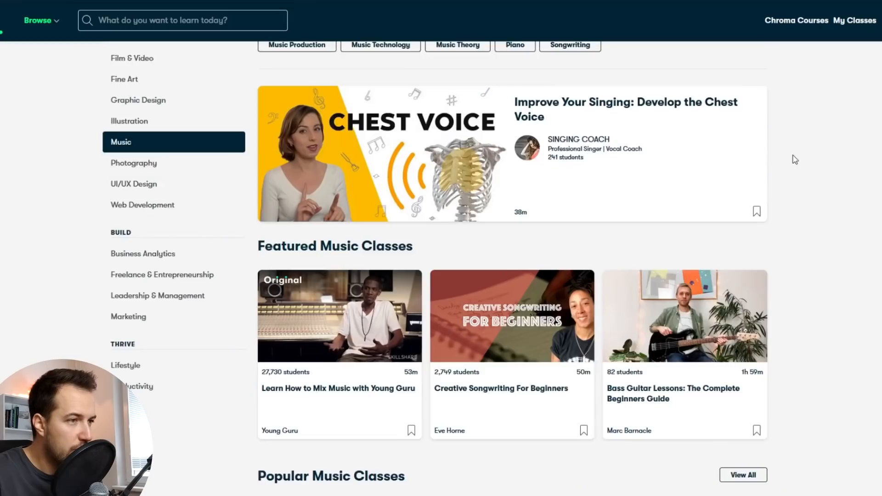
scroll("down", 3)
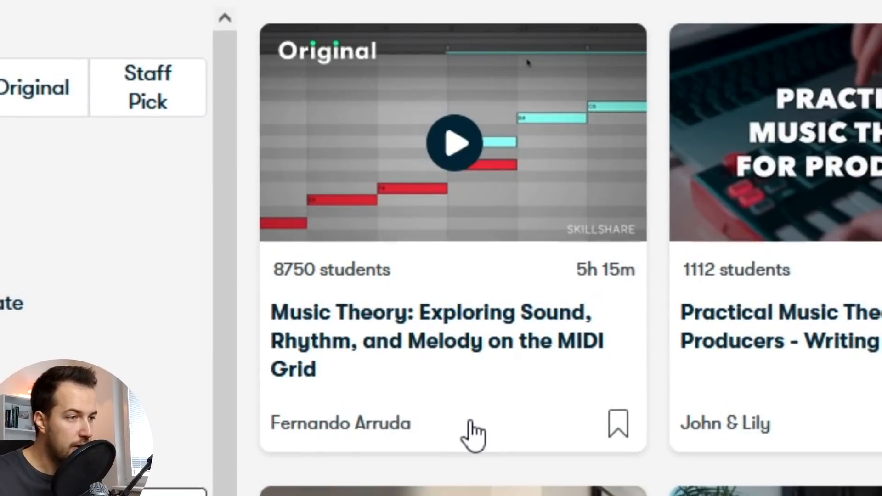
mouse_move(529, 385)
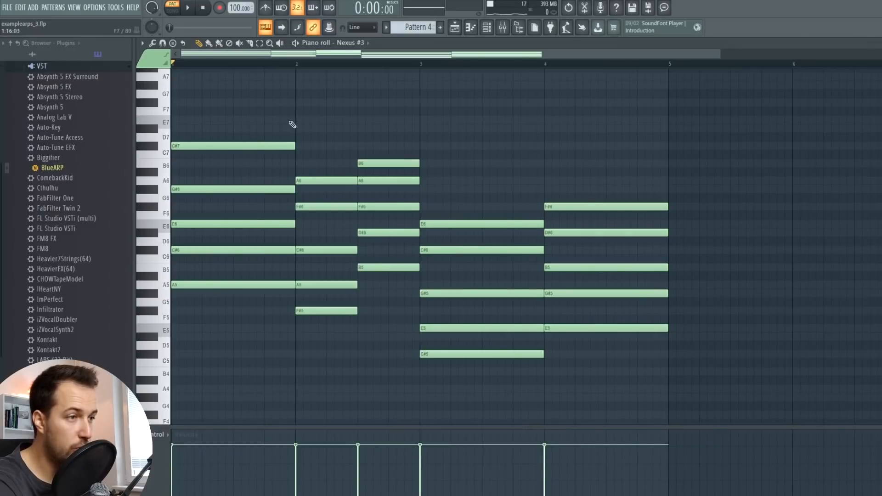
Step: Arpeggiate the Nexus #3 chords and try the Flip and other pattern modes
left_click(186, 9)
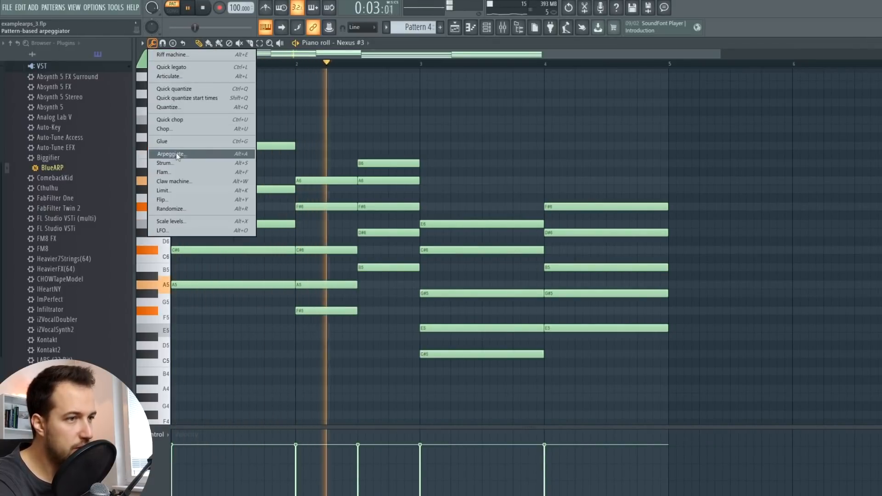
left_click(171, 154)
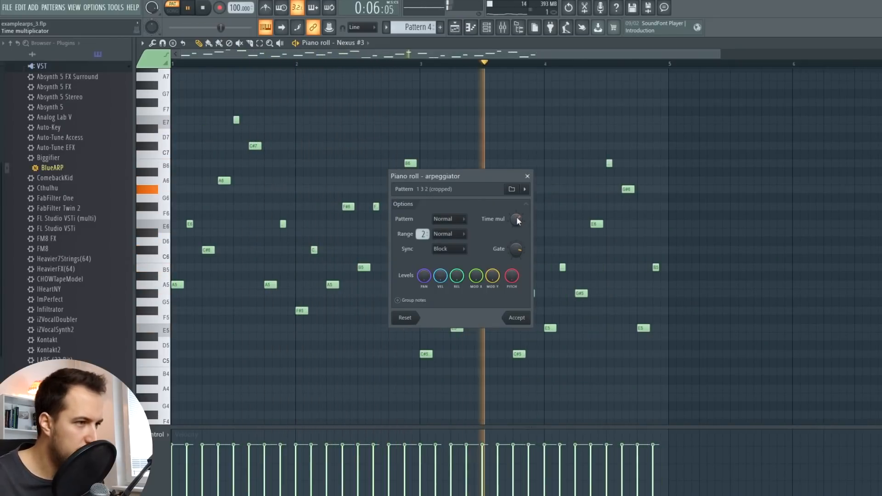
left_click(449, 218)
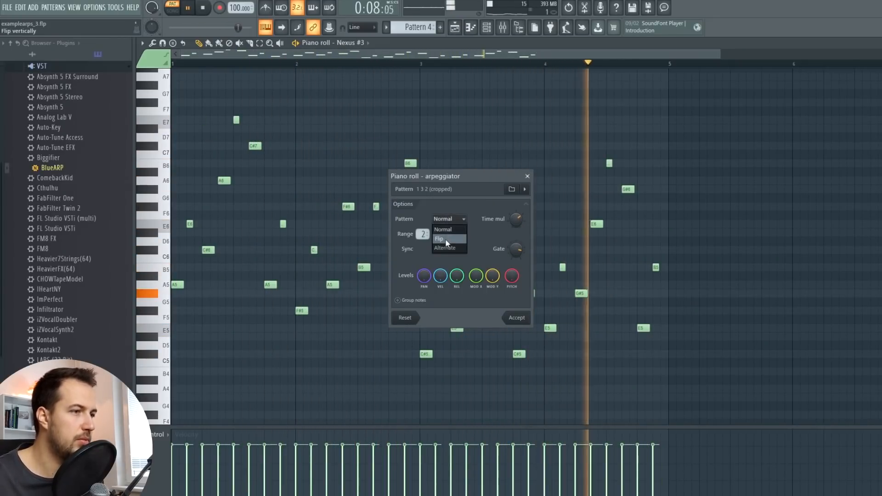
left_click(440, 239)
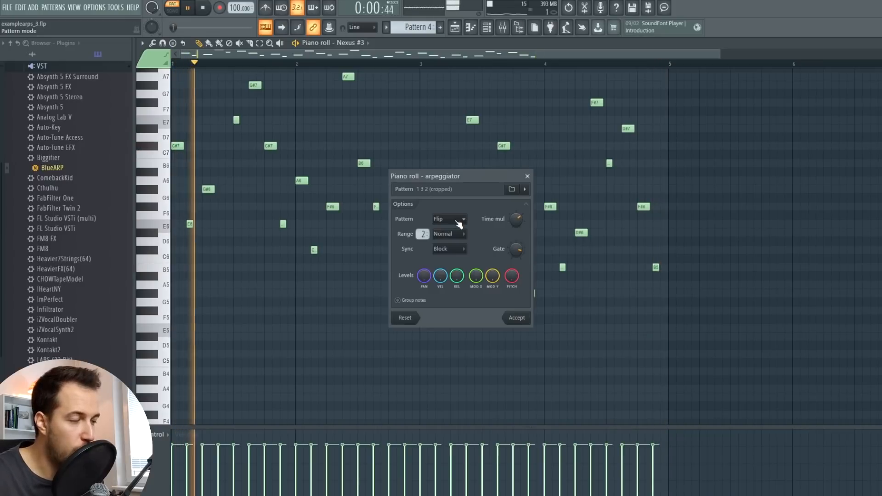
left_click(447, 219)
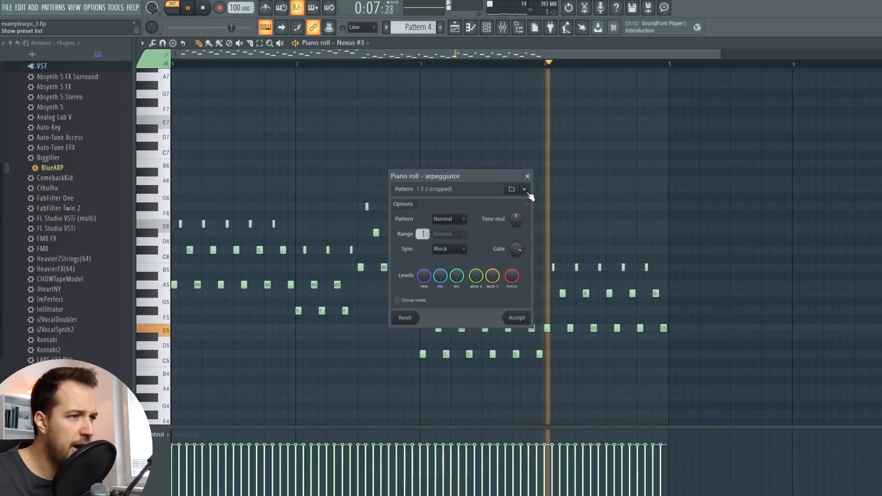
Step: Audition arpeggio presets, including a Trance preset, ending on Arp Riff Machine D - TE
left_click(524, 190)
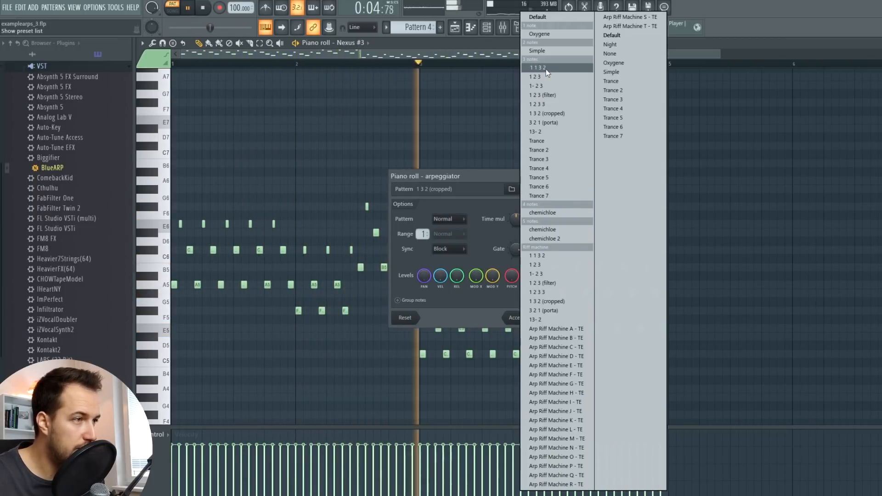
left_click(541, 67)
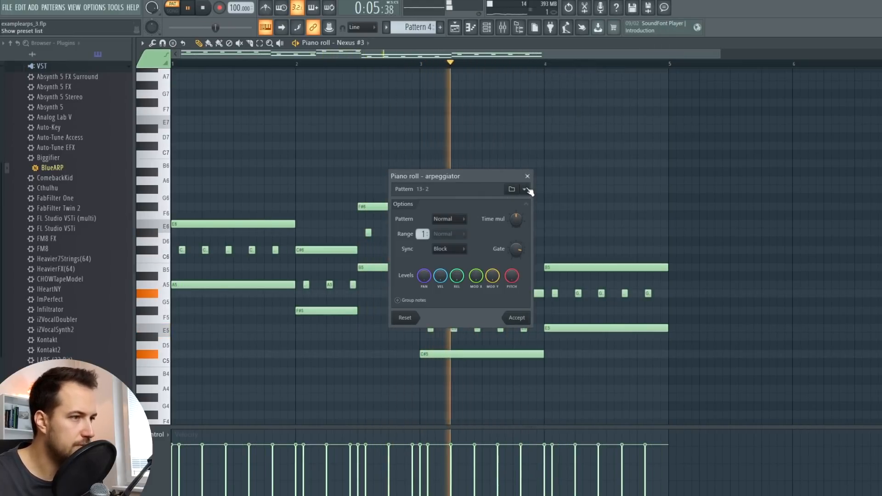
left_click(527, 189)
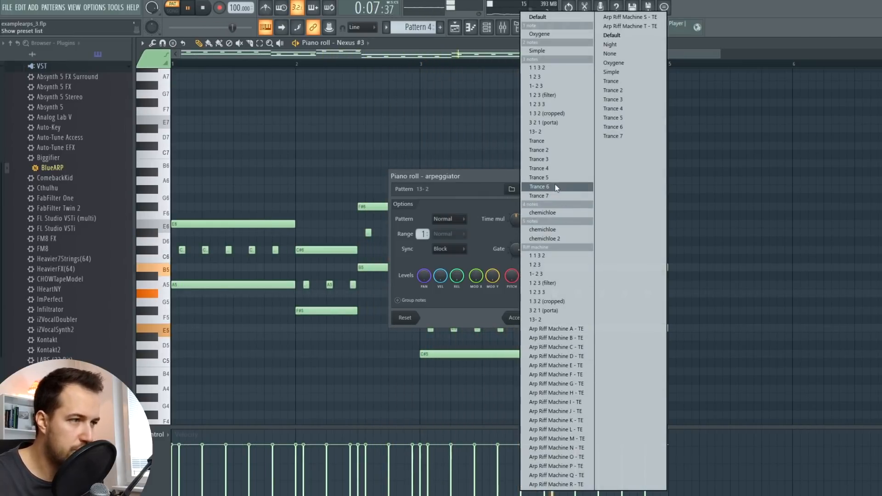
left_click(538, 186)
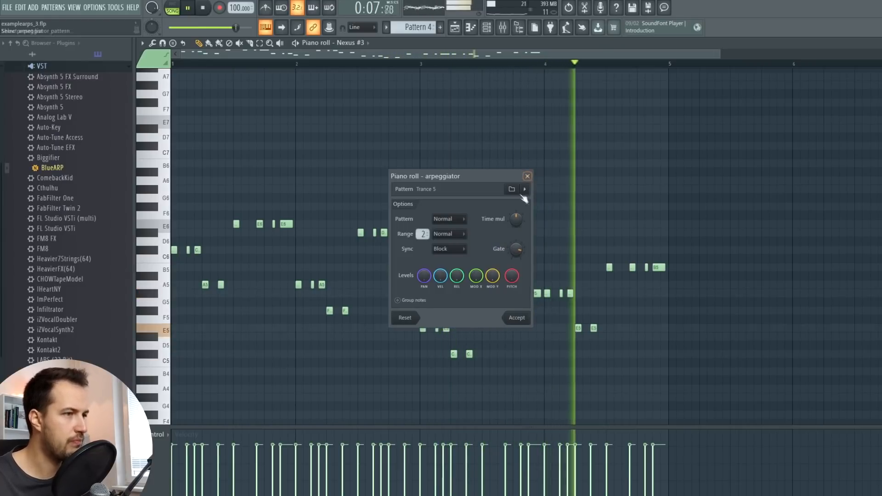
left_click(524, 189)
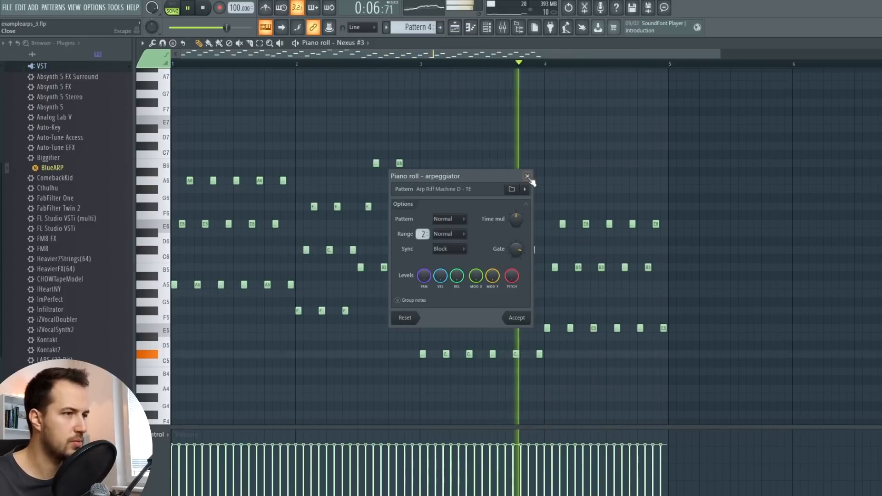
mouse_move(526, 177)
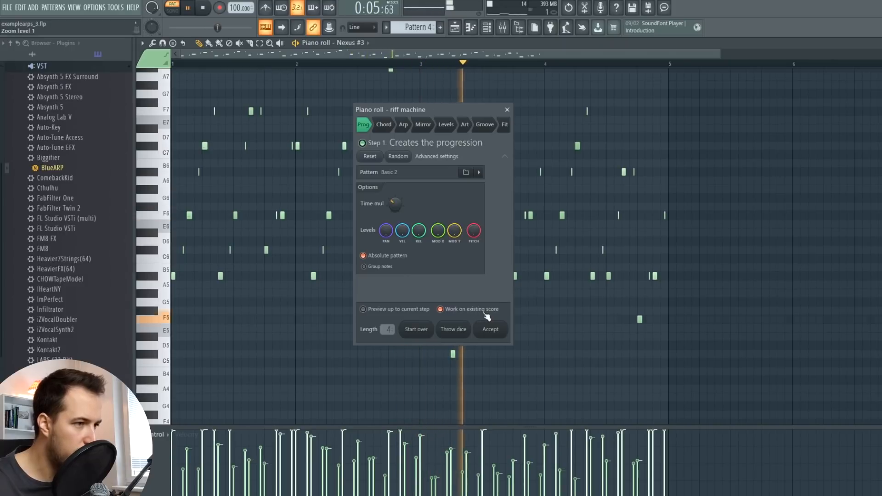
Step: Step through the riff machine's Prog, Chord, Arp and Art stages, choosing the Arp Riff Machine K - TE preset
left_click(384, 124)
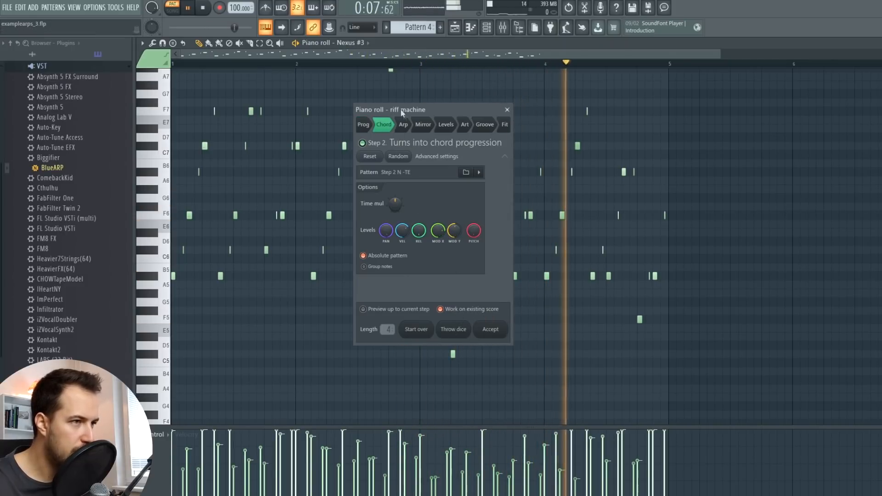
left_click(364, 126)
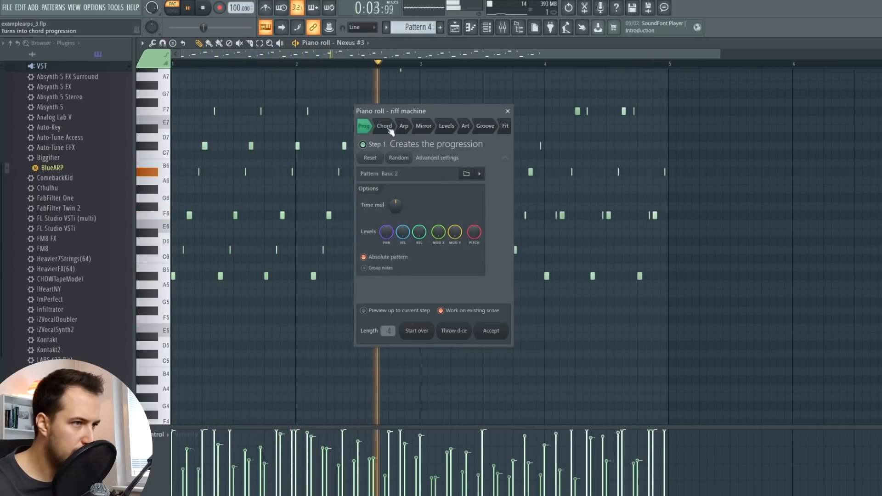
left_click(404, 126)
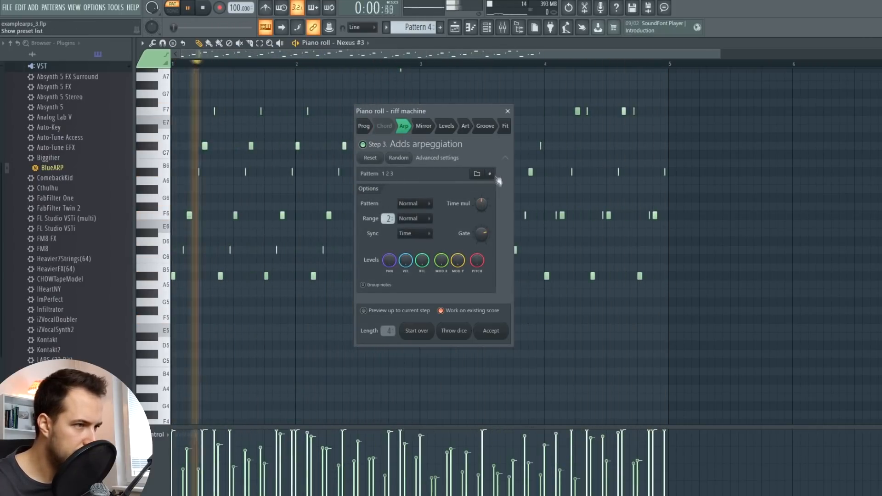
left_click(489, 174)
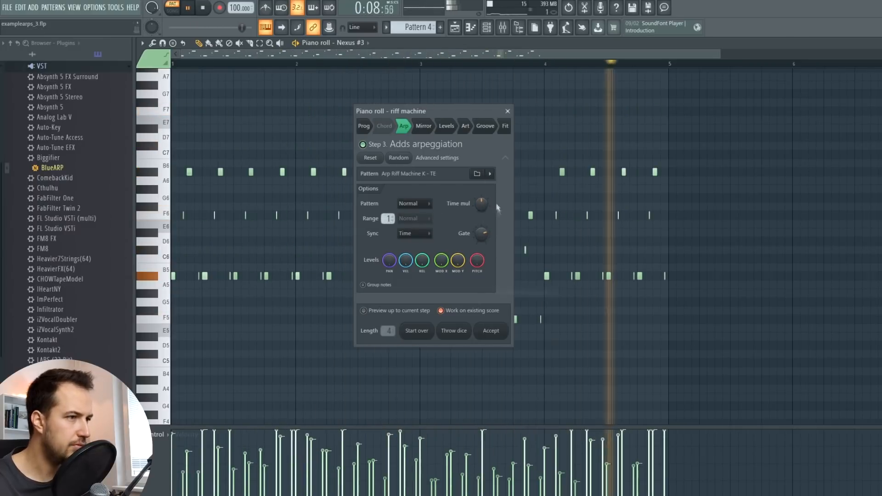
left_click(465, 125)
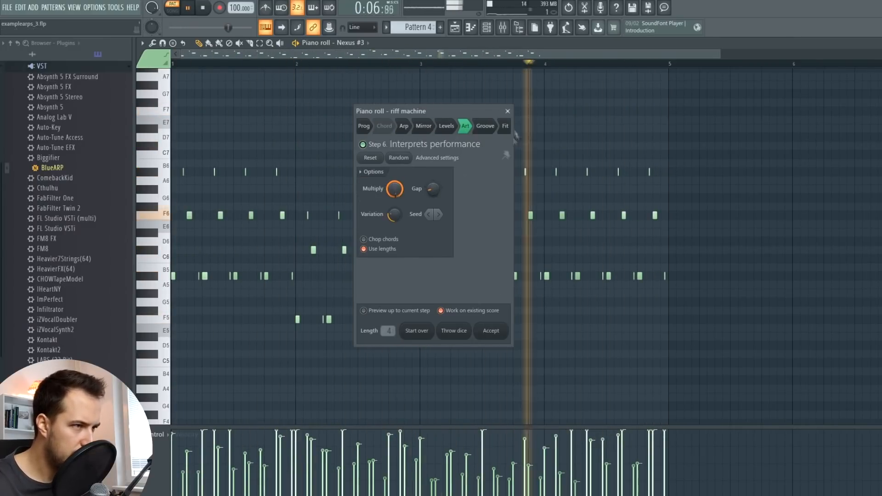
left_click(485, 126)
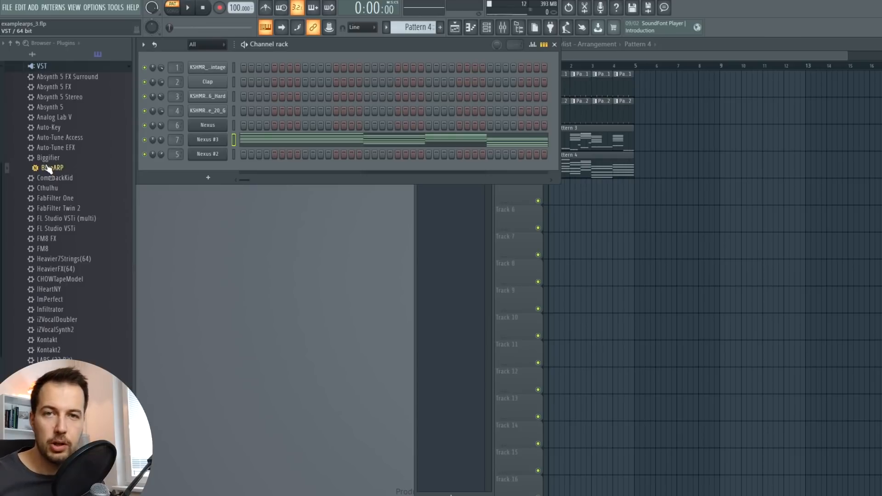
Step: Load BlueARP from the Plugins browser as a new channel
double_click(52, 167)
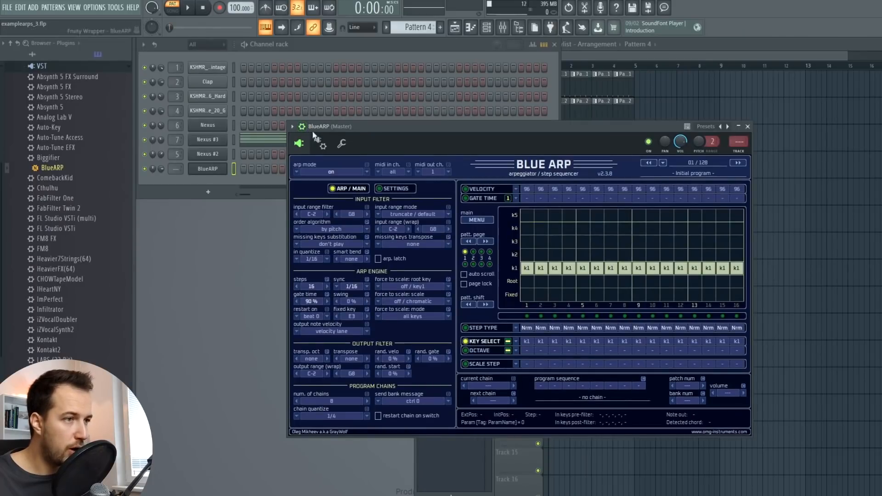
Step: Set BlueARP's MIDI output port, then bring up Nexus #3's wrapper settings with its MIDI ports
left_click(321, 144)
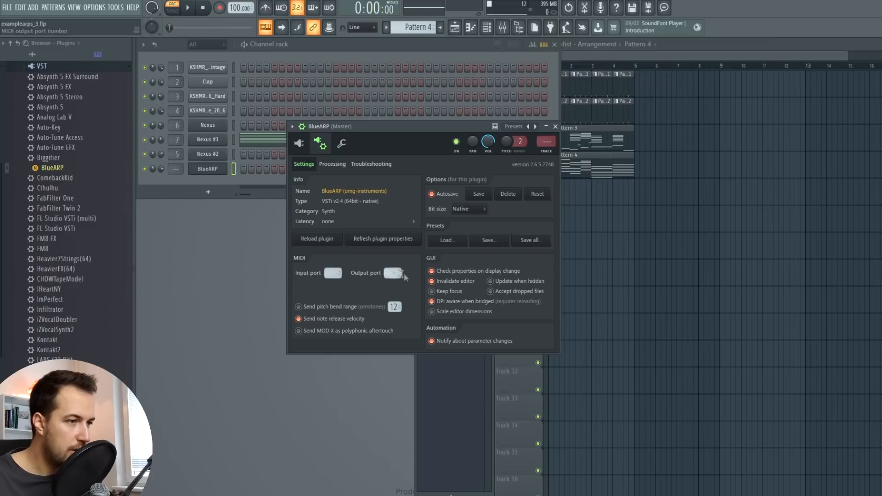
left_click_drag(393, 275, 393, 264)
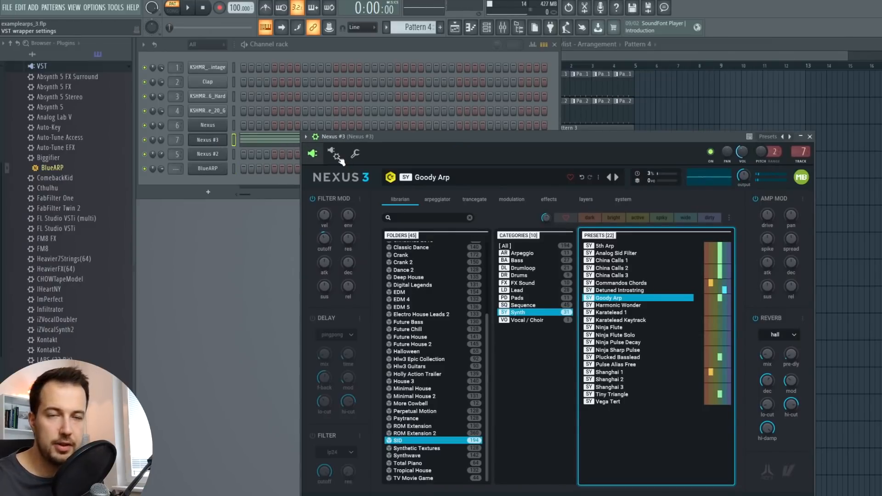
left_click(334, 153)
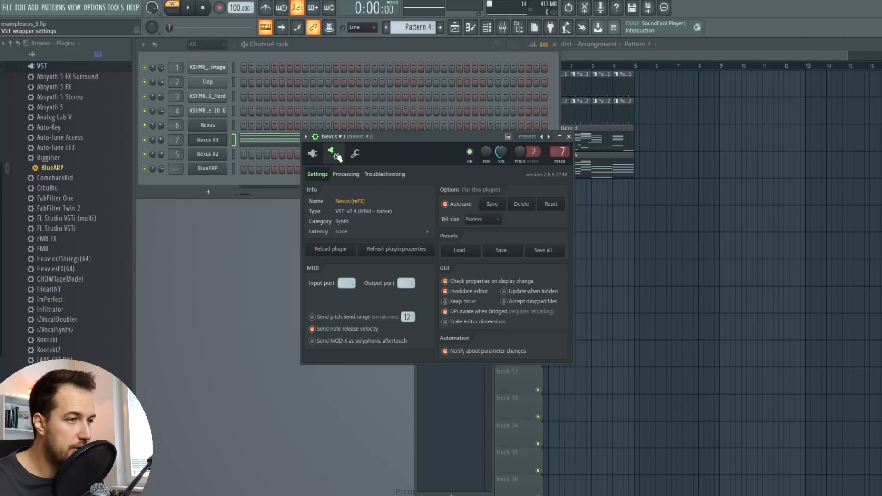